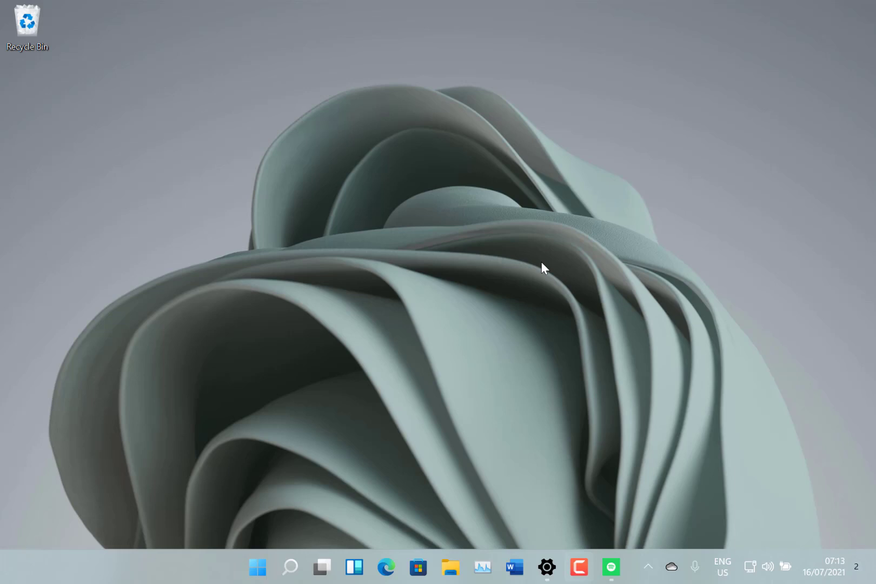
mouse_move(341, 452)
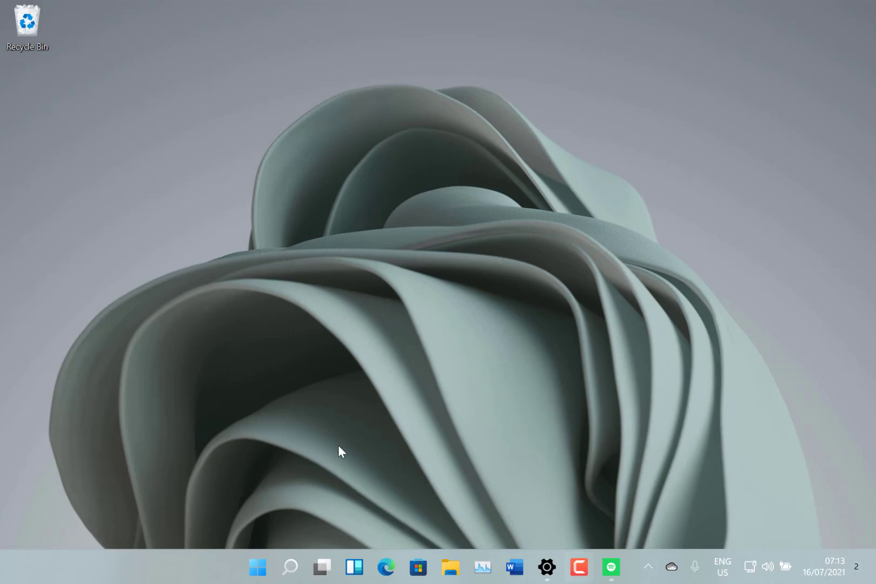
mouse_move(256, 568)
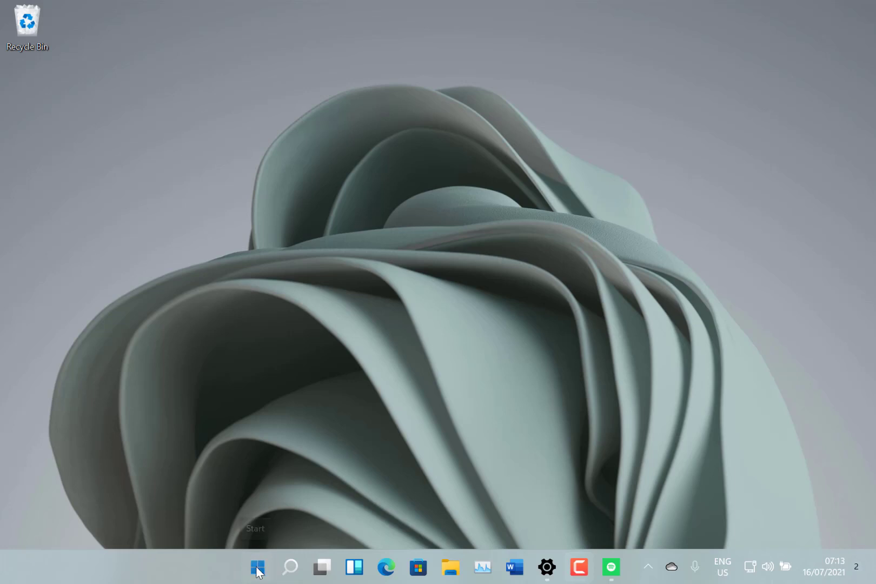
Show the widgets board with weather, stocks, photos, Euro 2020 scores and top stories.
click(256, 567)
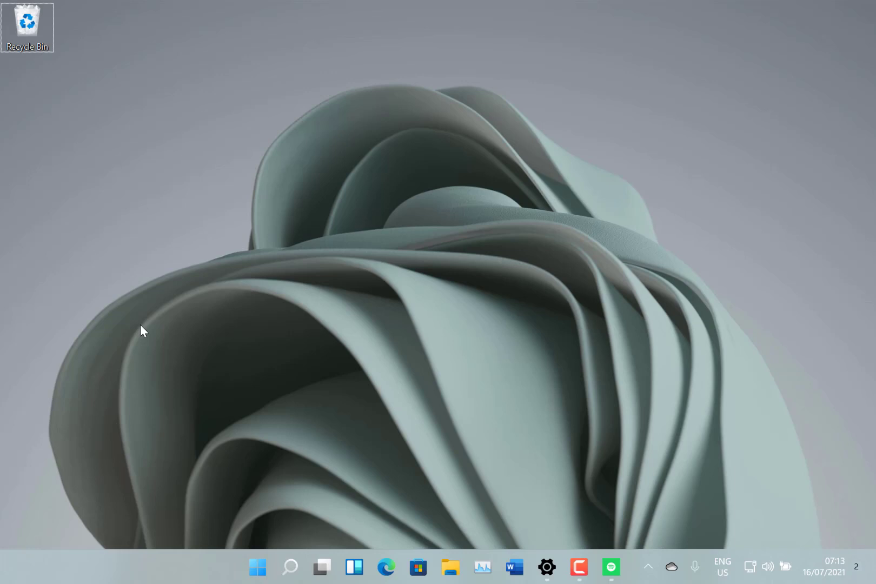
mouse_move(318, 463)
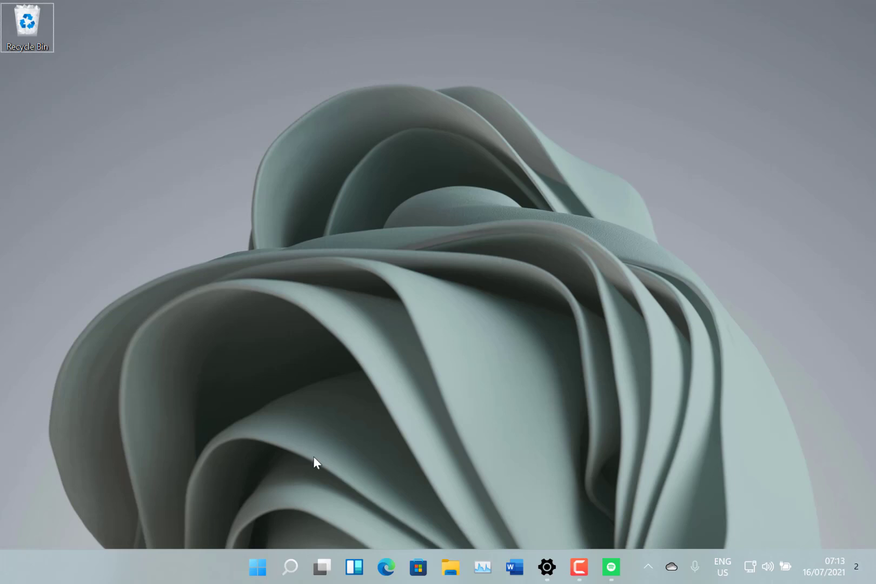
mouse_move(408, 416)
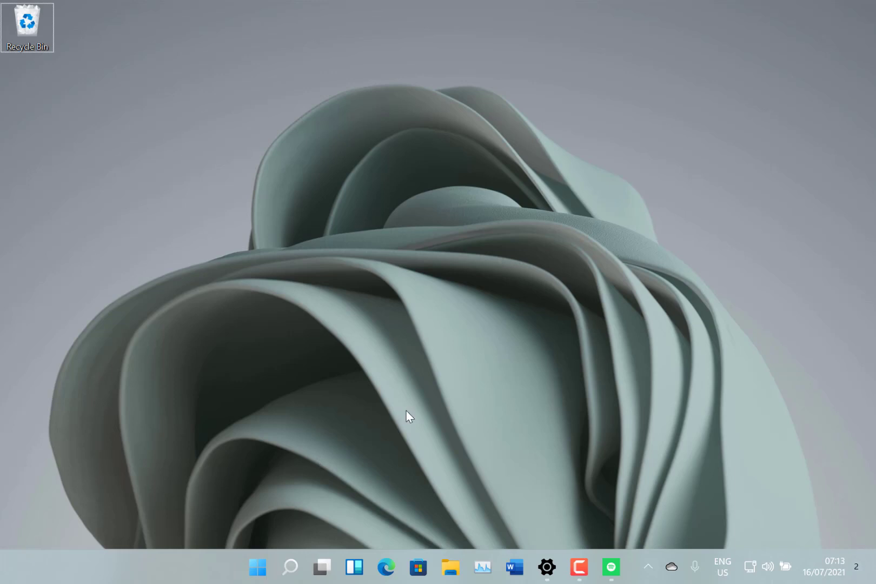
mouse_move(366, 549)
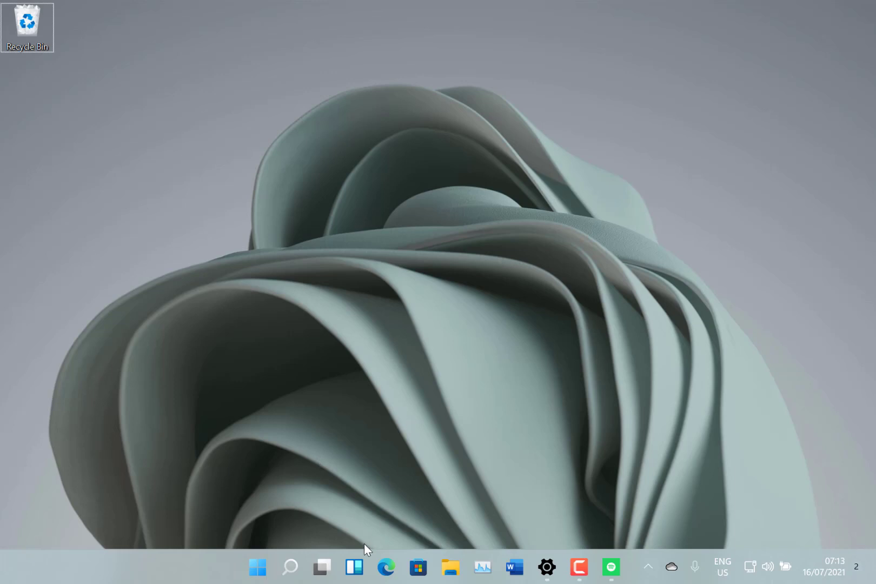
mouse_move(354, 567)
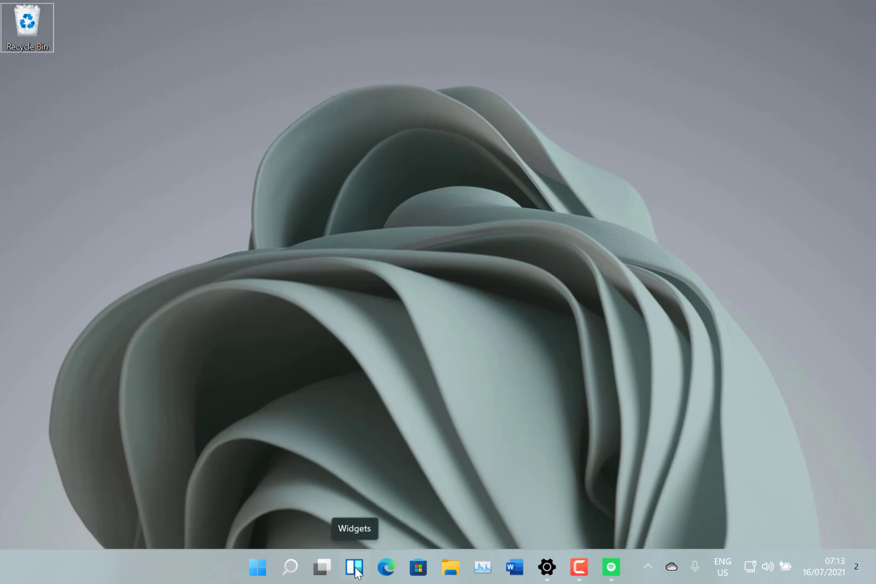
click(354, 567)
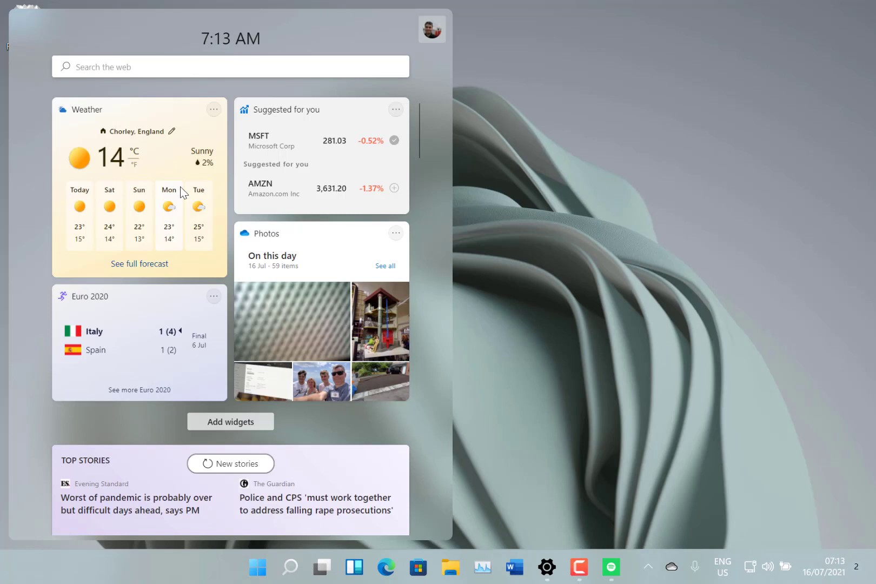
mouse_move(91, 406)
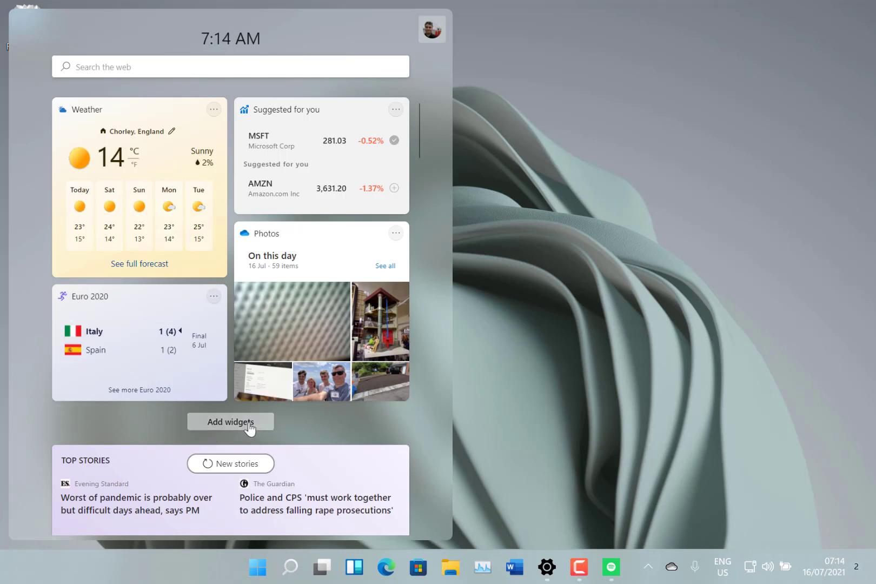
Browse the addable widgets in Widget settings, then dismiss the panel to the desktop.
click(230, 421)
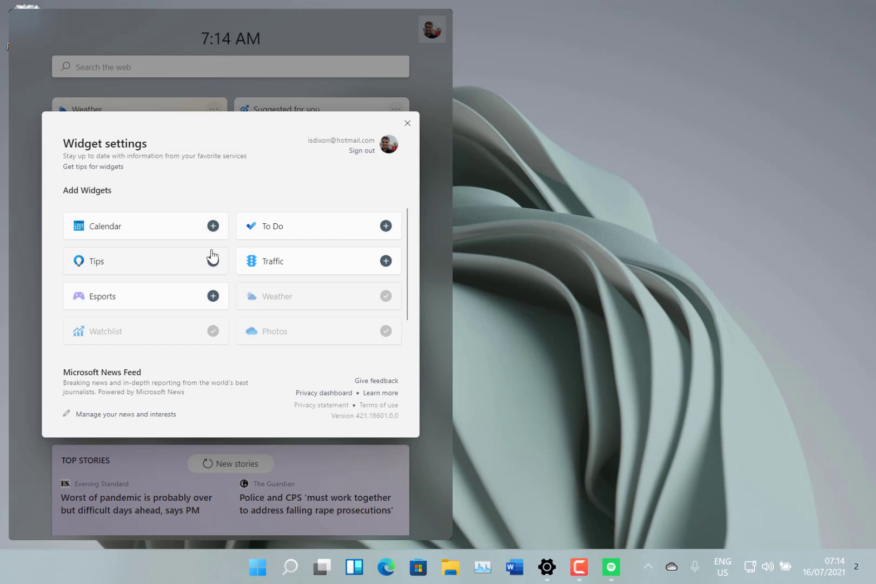
mouse_move(286, 235)
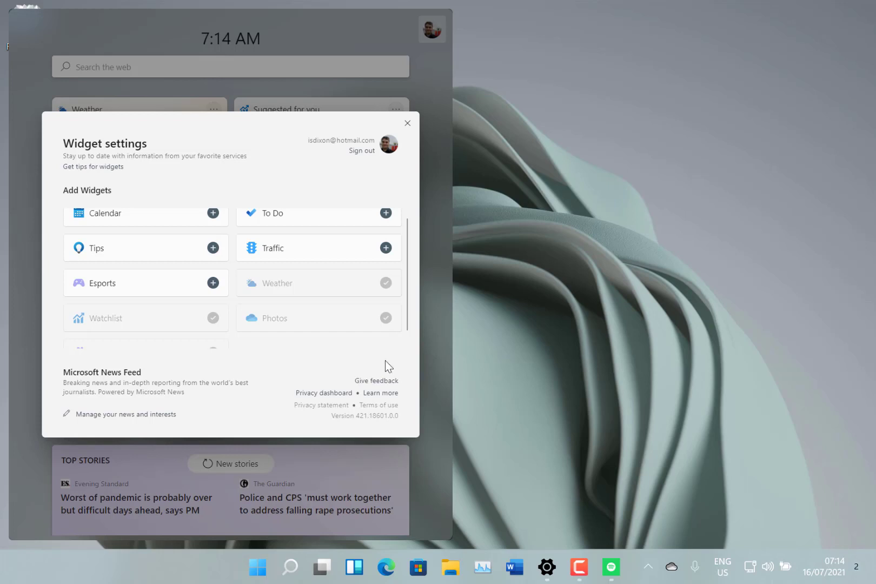
mouse_move(592, 318)
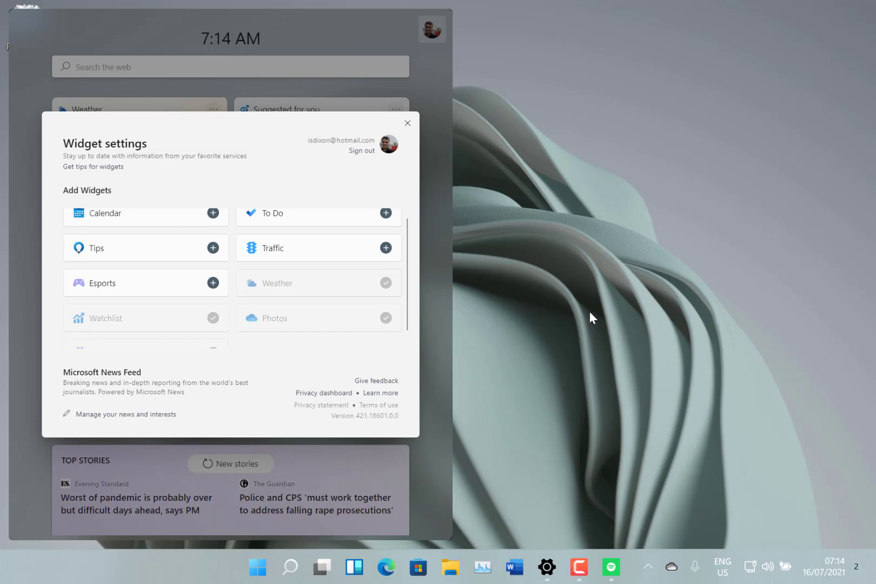
click(408, 123)
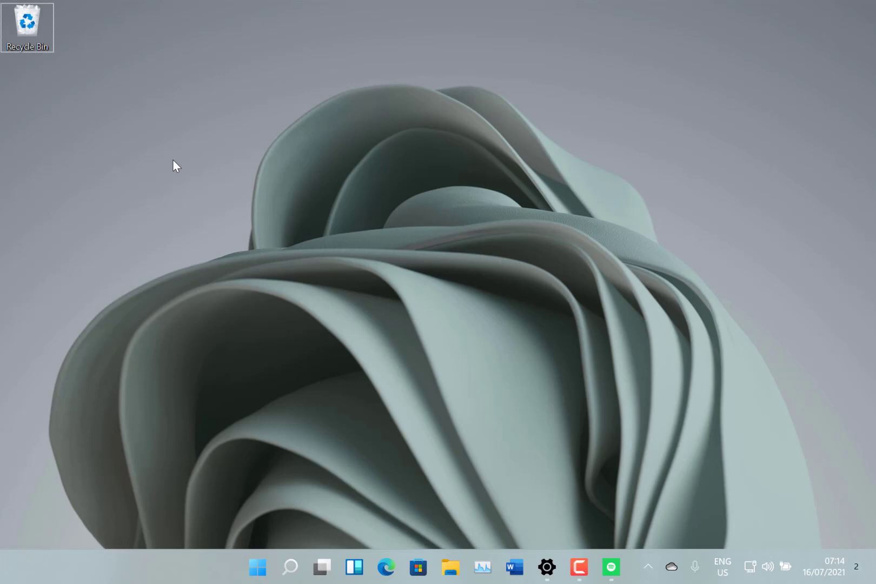
Show the desktop shortcut menu with view, sort, personalize and terminal options.
right_click(176, 166)
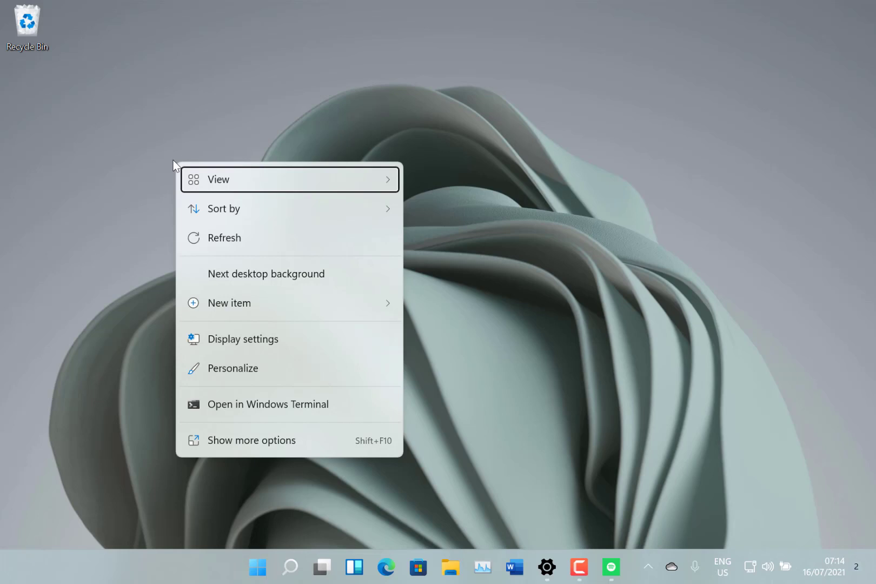
mouse_move(229, 229)
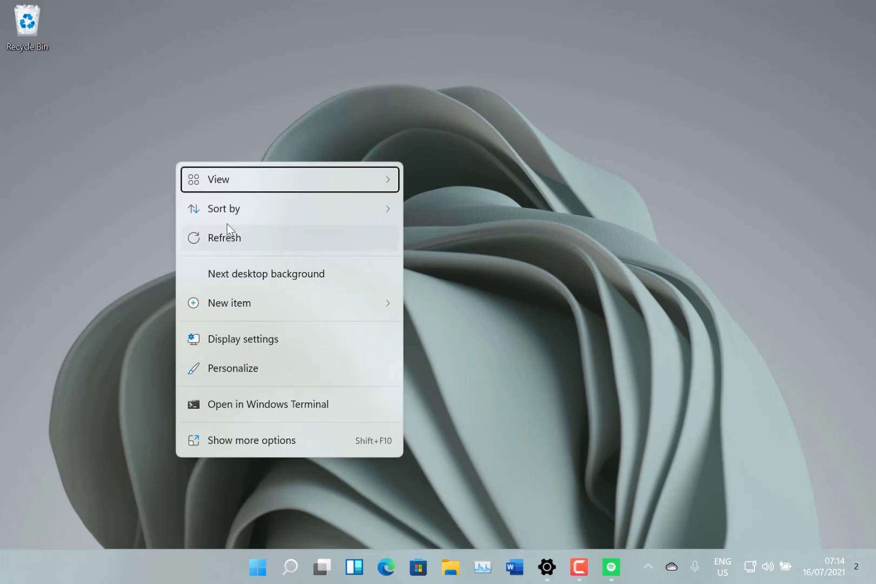
mouse_move(458, 266)
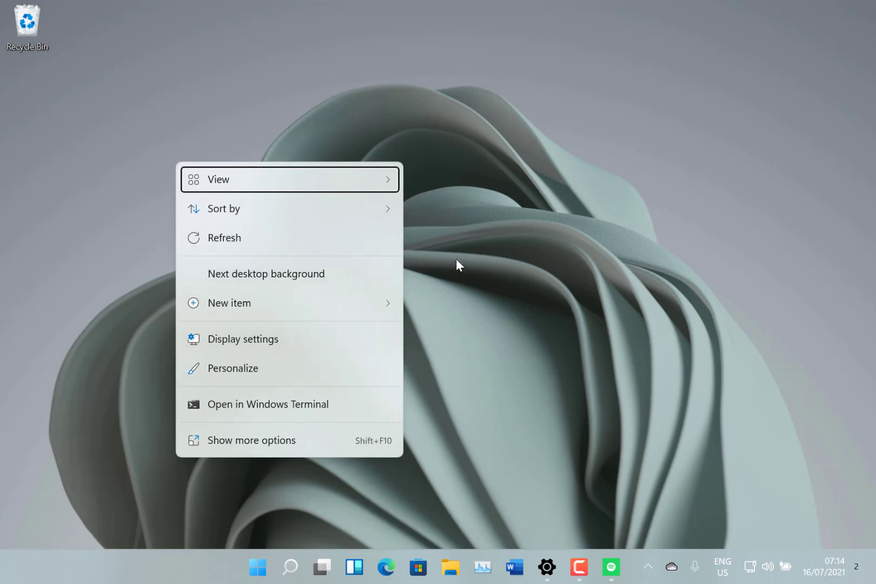
mouse_move(294, 305)
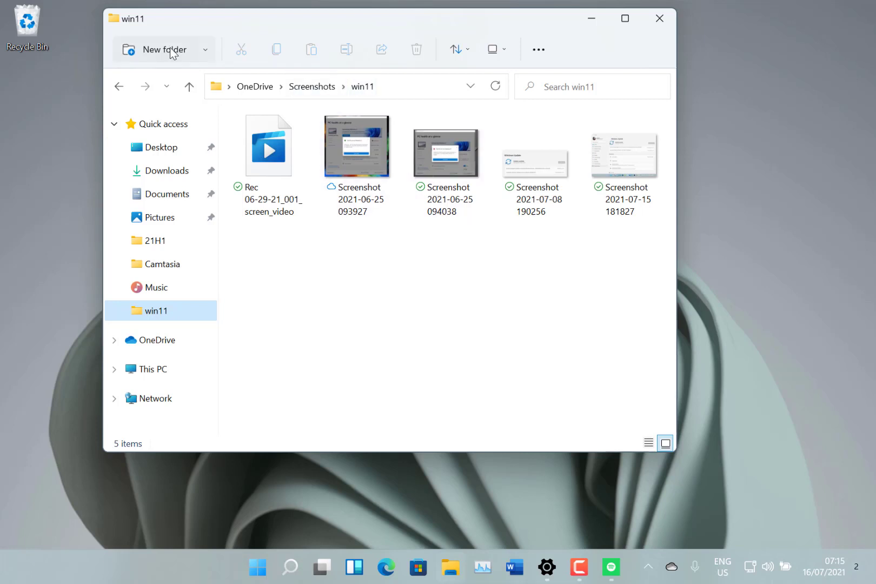
mouse_move(213, 58)
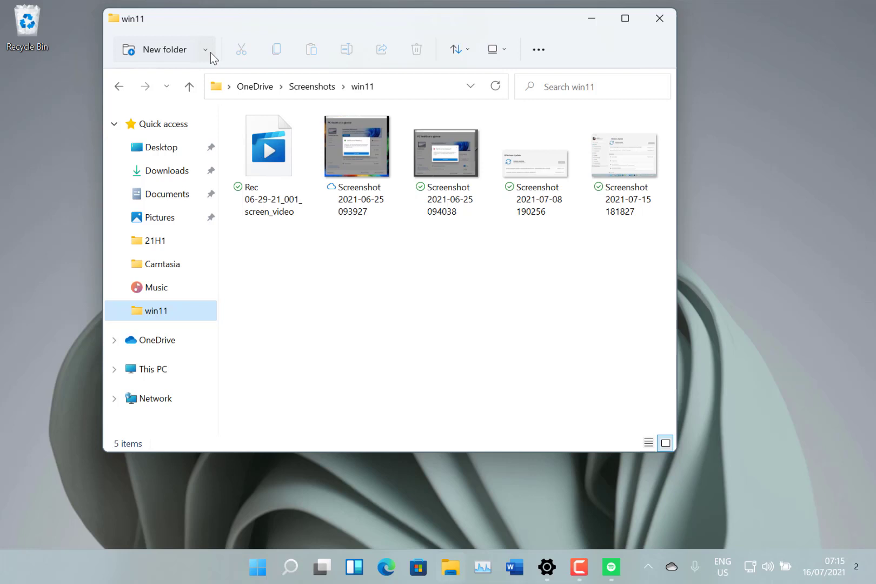
click(205, 49)
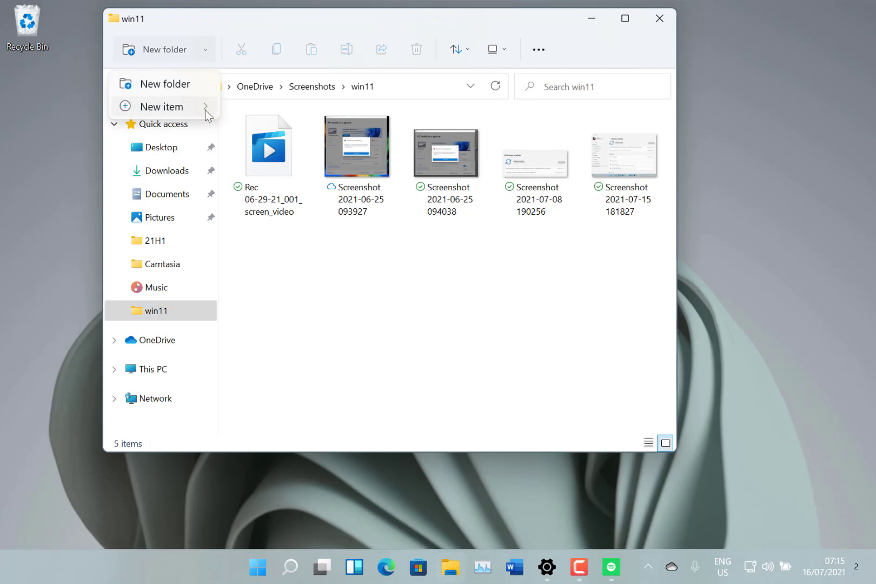
click(163, 106)
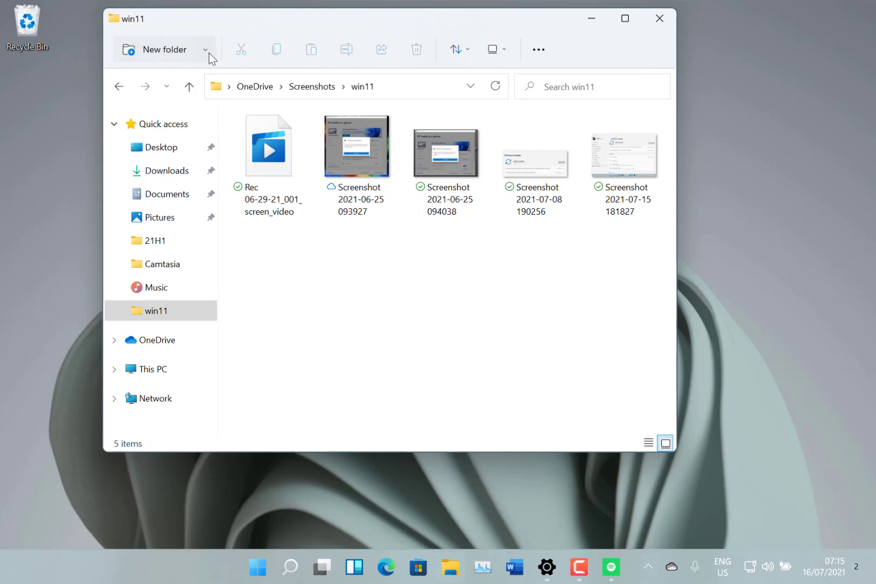
click(205, 49)
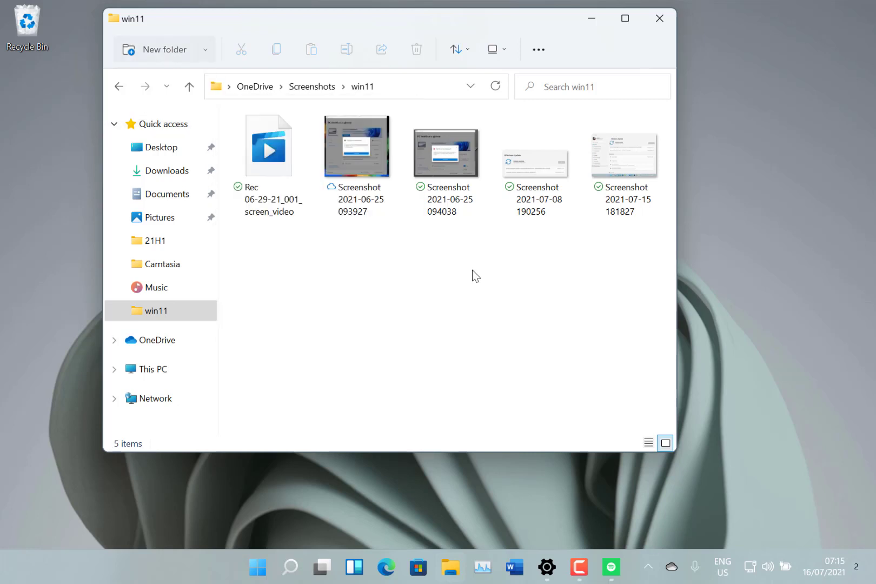
right_click(474, 274)
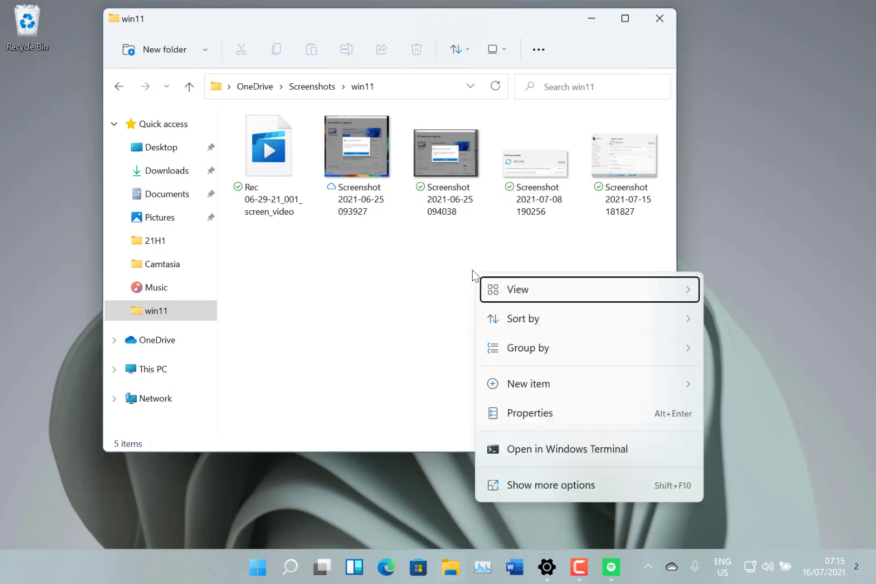
click(527, 383)
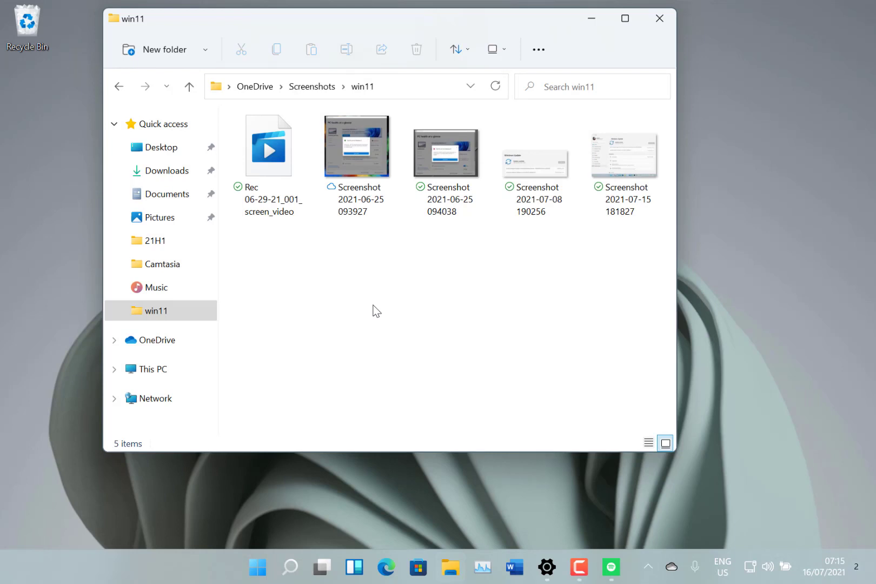
mouse_move(574, 482)
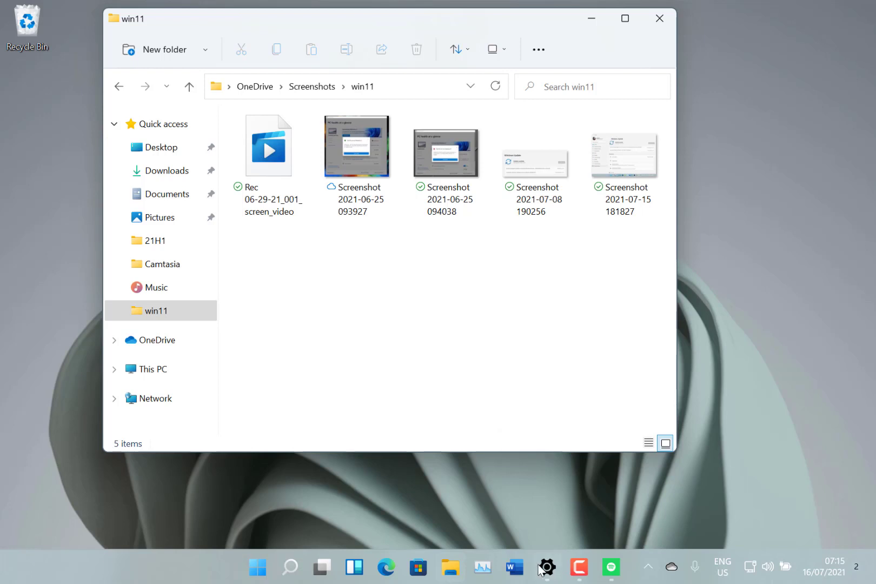
mouse_move(435, 572)
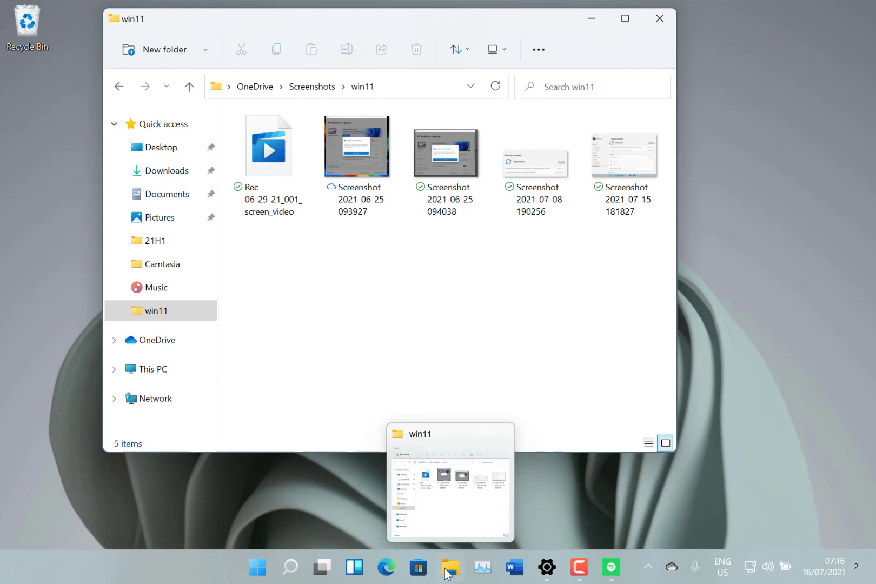
mouse_move(386, 567)
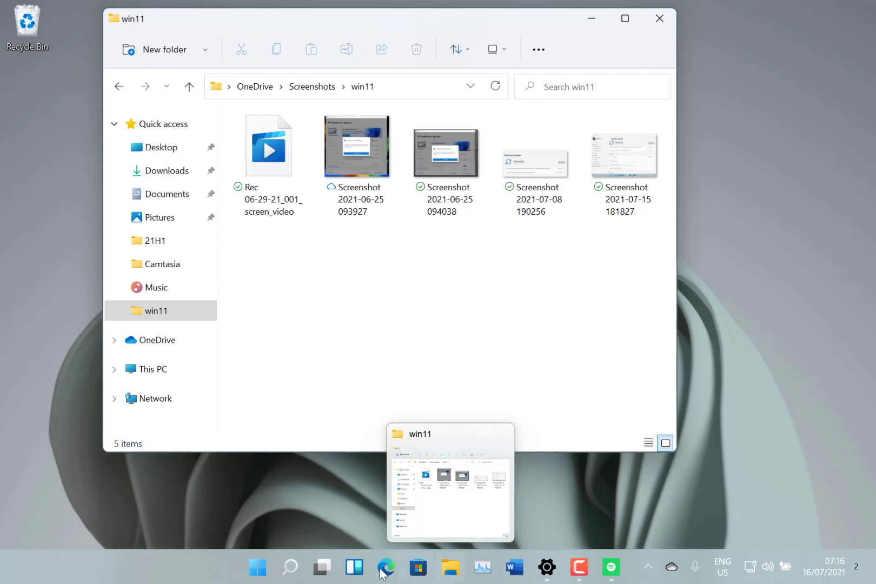
mouse_move(449, 573)
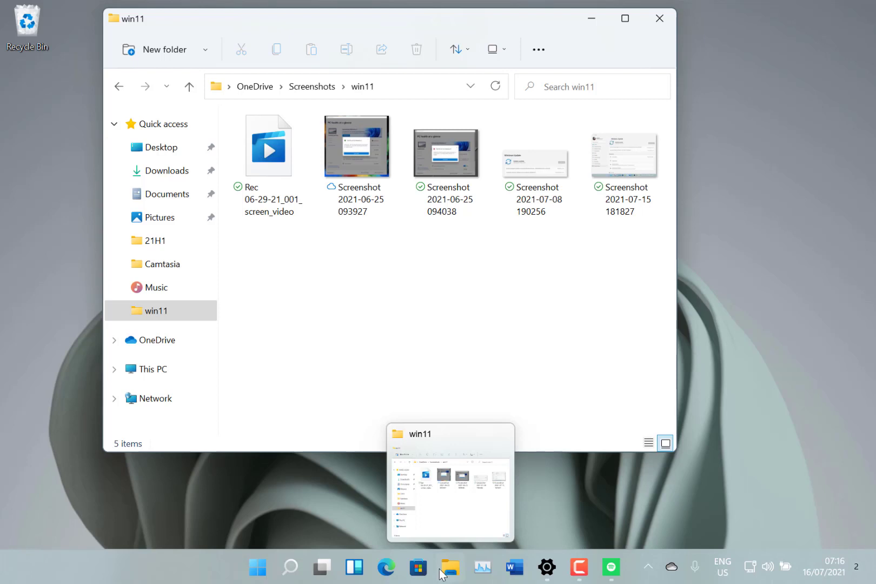
mouse_move(191, 484)
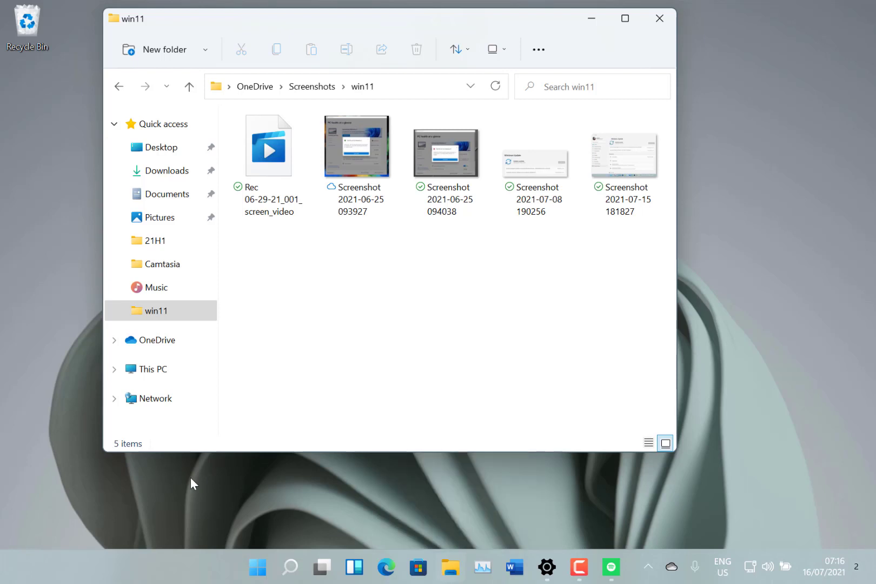
mouse_move(256, 567)
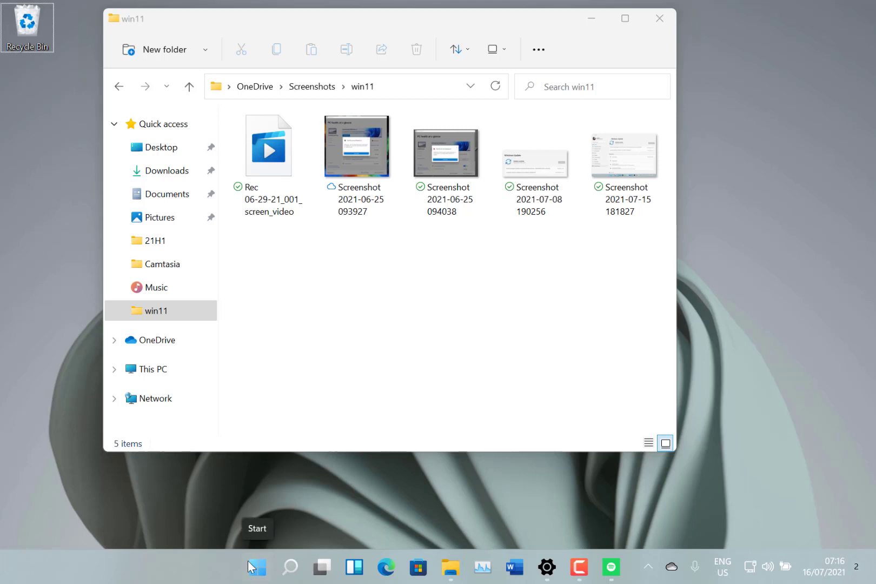
click(322, 567)
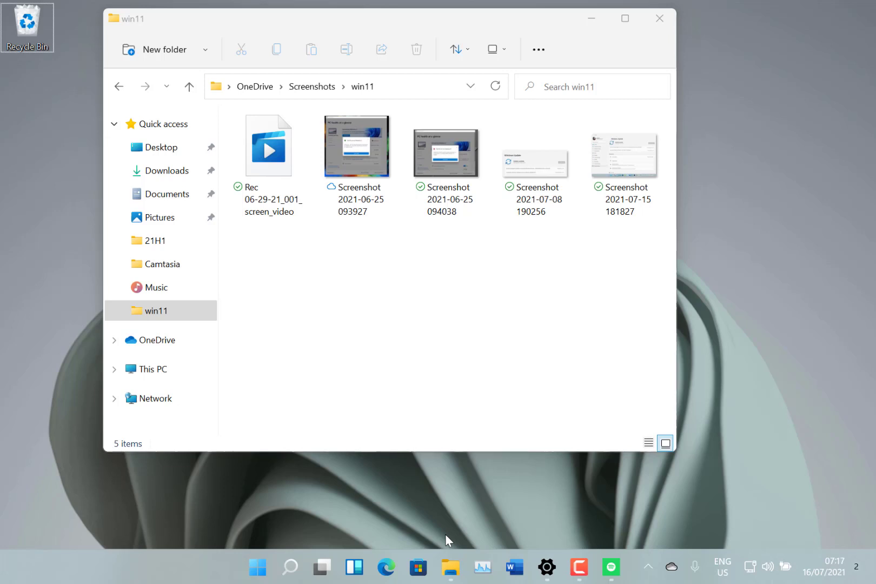
mouse_move(449, 498)
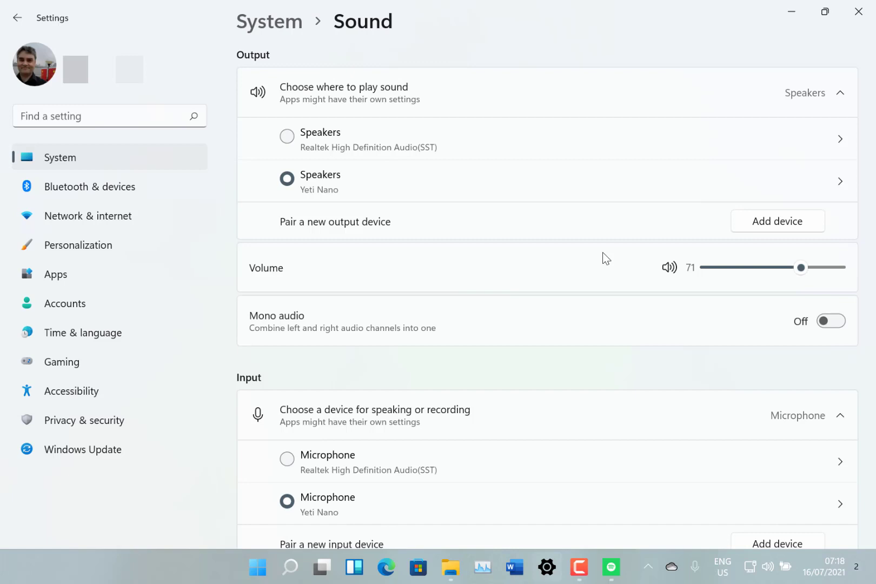
mouse_move(639, 272)
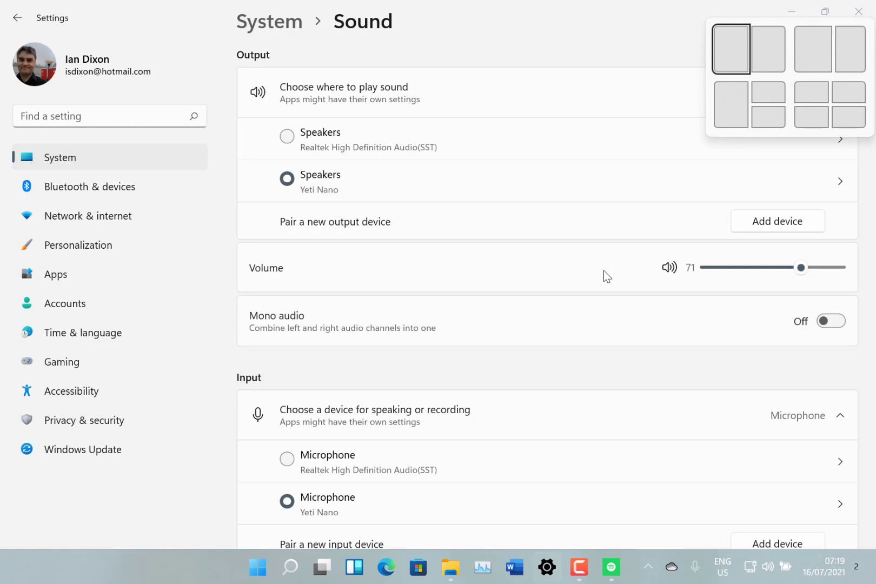
mouse_move(660, 357)
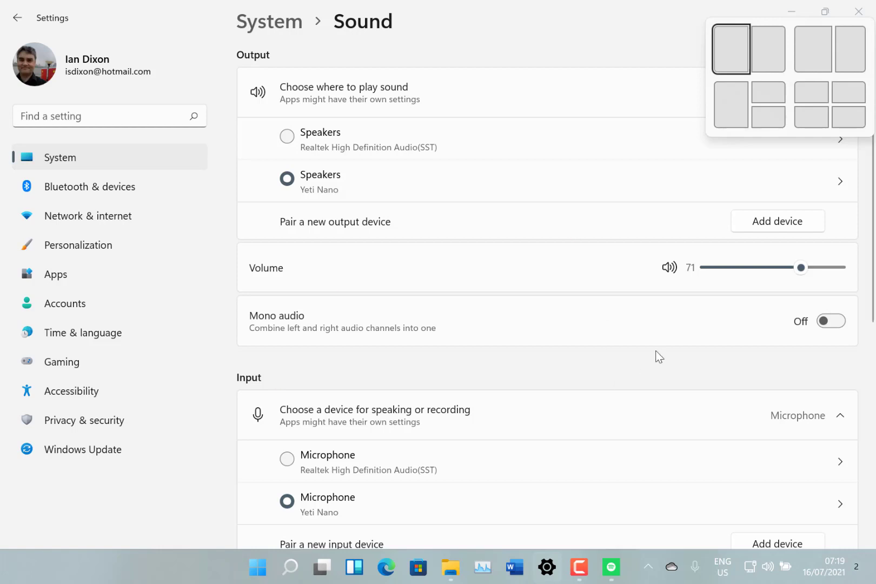
mouse_move(293, 579)
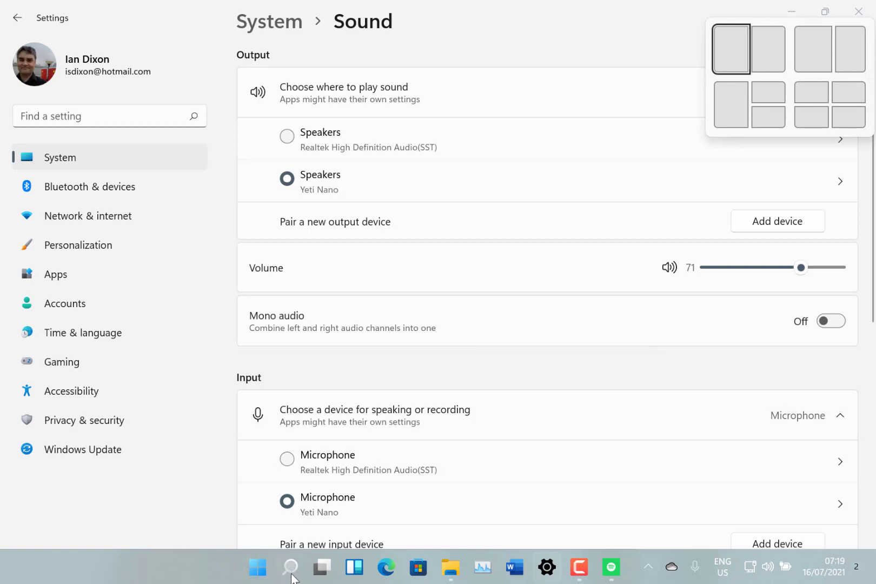
Search for 'tas' so Task Manager appears as the best match.
click(289, 568)
text(tas)
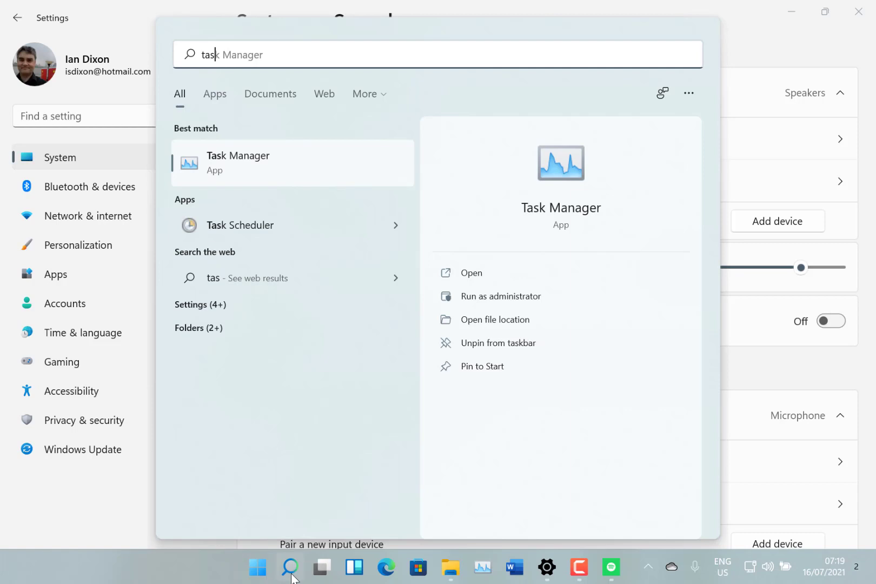
mouse_move(803, 534)
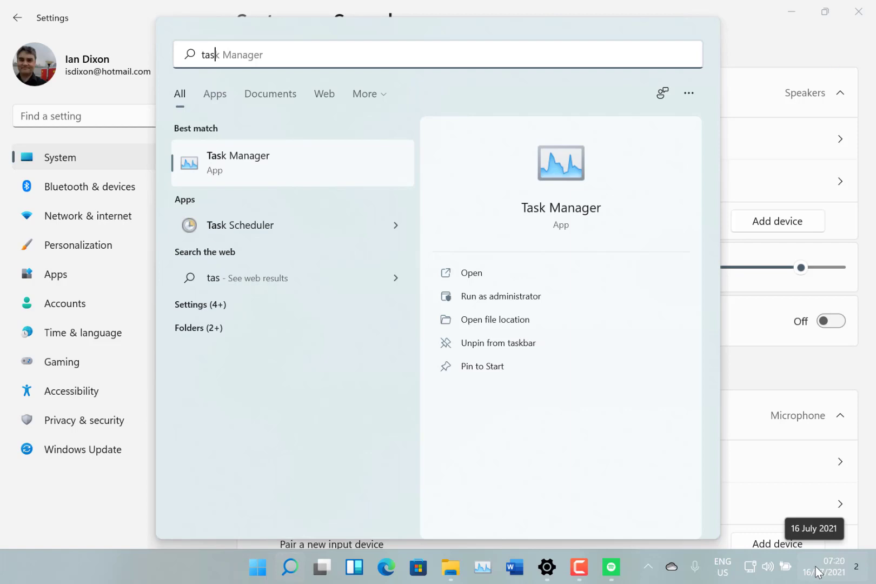
mouse_move(718, 413)
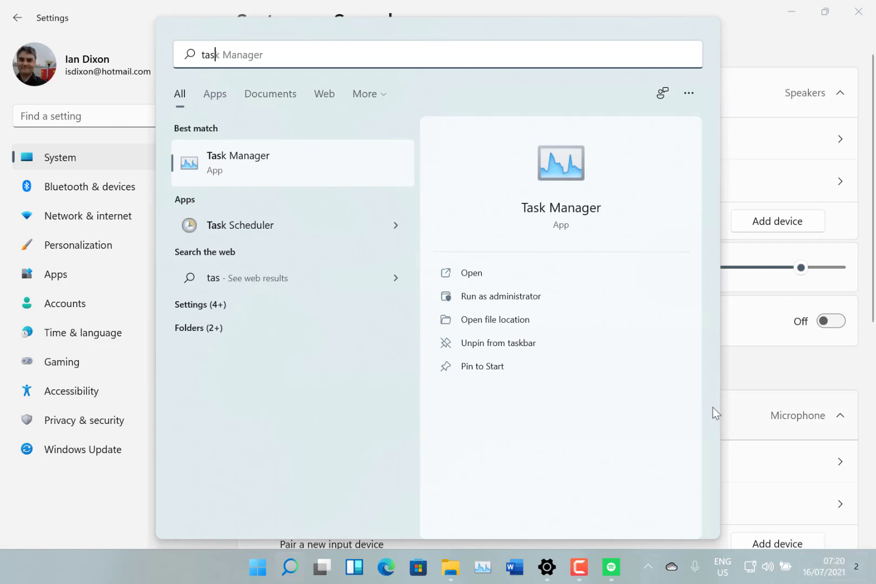